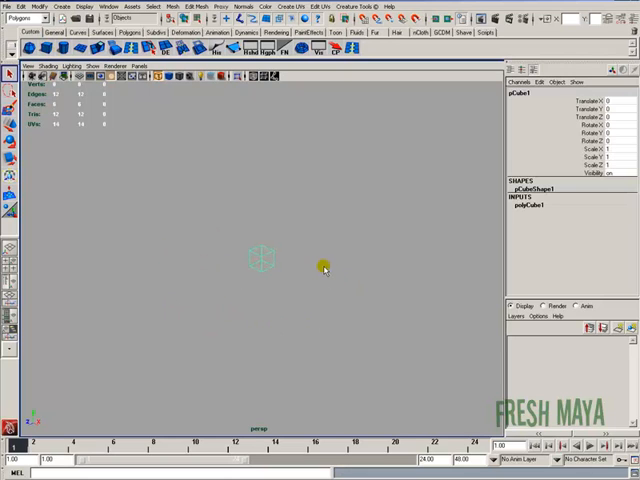
Frame the cube in the viewport and show its default UVs in the UV Texture Editor.
key(5)
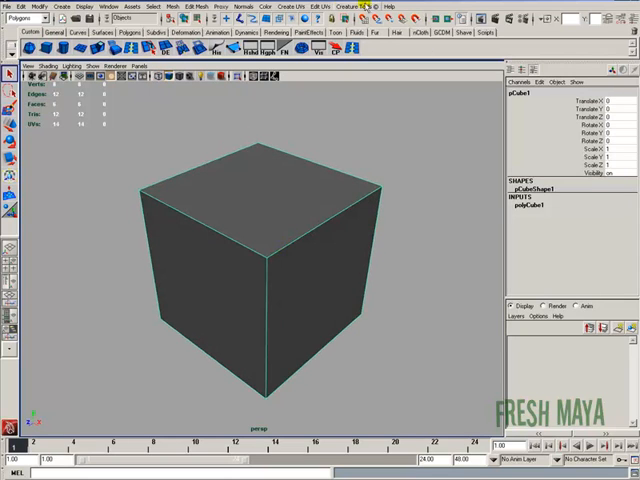
click(325, 7)
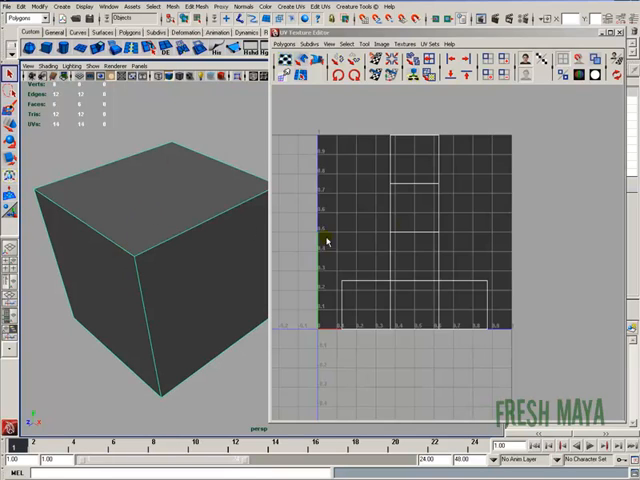
mouse_move(340, 330)
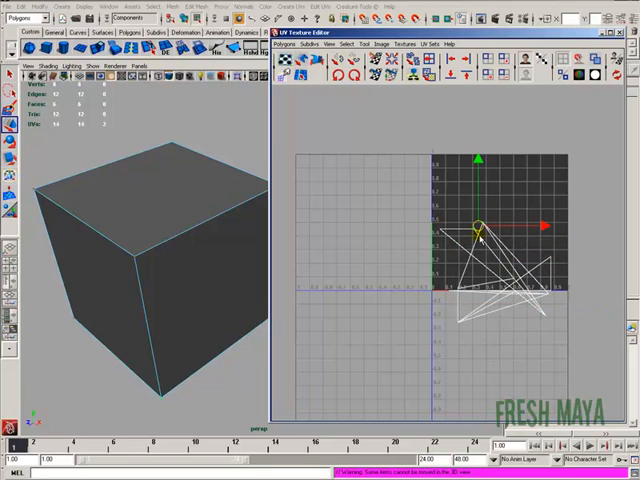
Drag the cube's UV points into a skewed, overlapping layout spilling past the upper-right quadrant.
drag(478, 230, 470, 267)
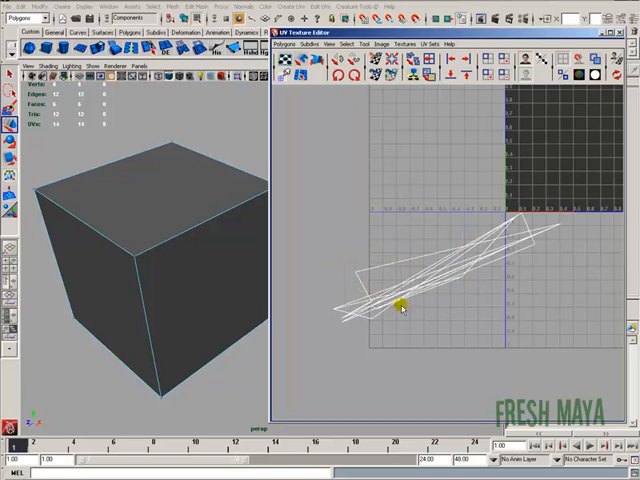
drag(400, 308, 563, 232)
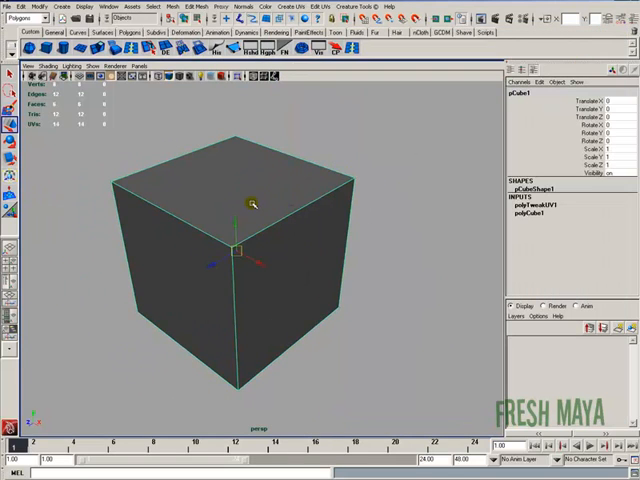
mouse_move(343, 325)
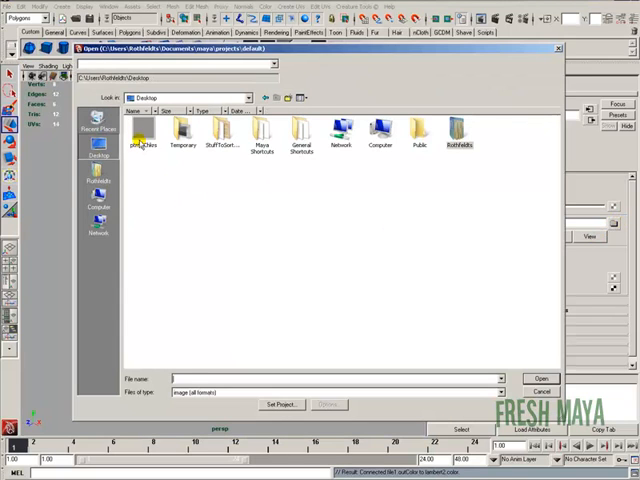
Load the ptrn_Chkrs checker image as the cube material's color texture.
click(140, 130)
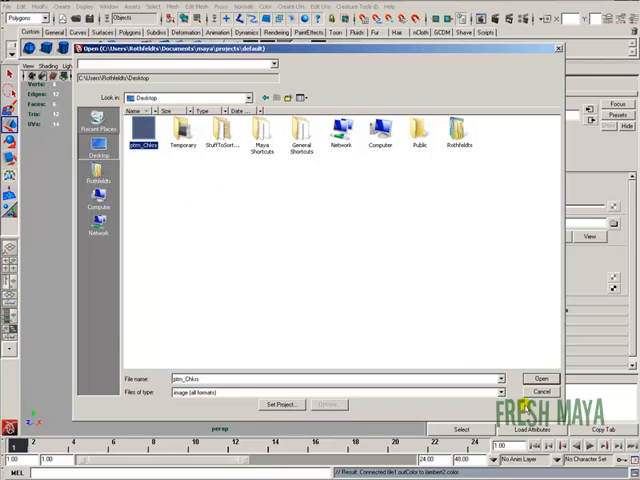
click(541, 377)
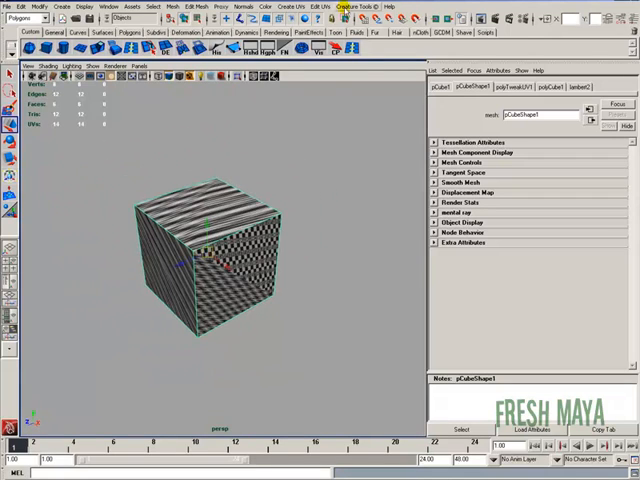
Reopen the UV Texture Editor and bring up the Create UVs projection methods.
click(316, 6)
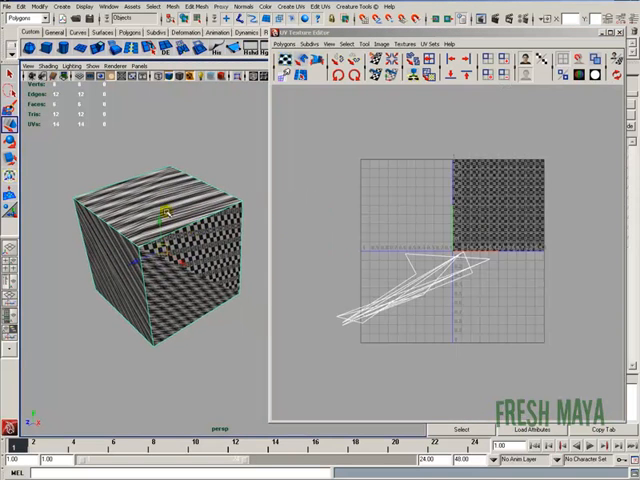
click(290, 6)
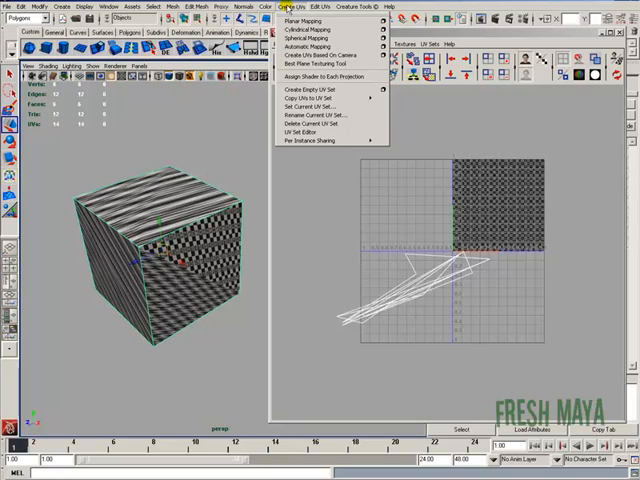
mouse_move(310, 20)
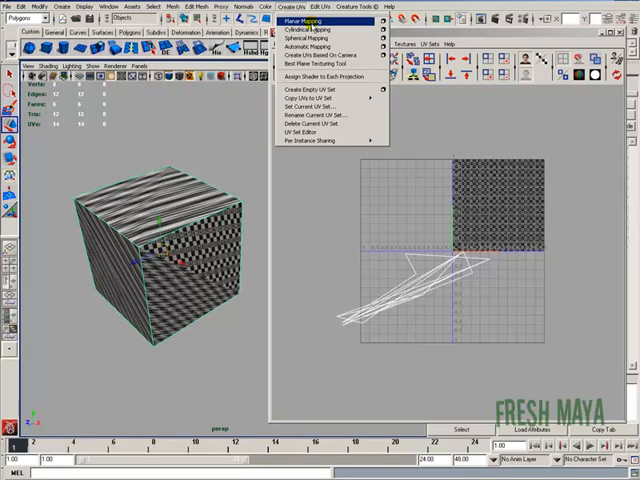
mouse_move(310, 46)
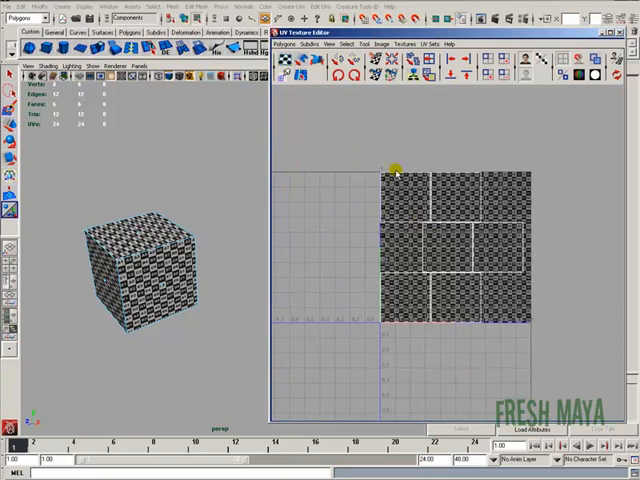
mouse_move(370, 168)
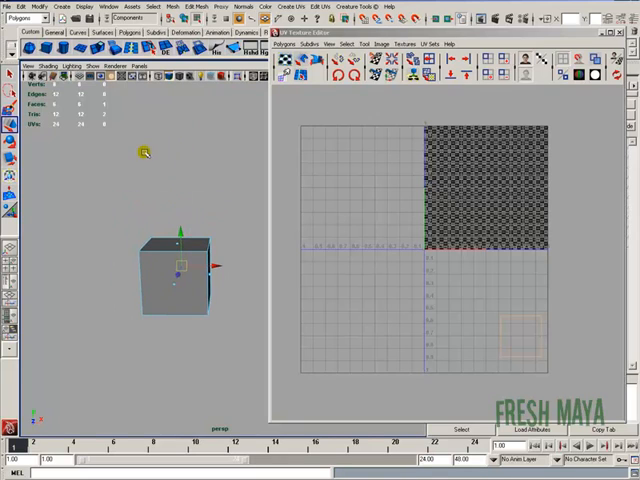
mouse_move(184, 177)
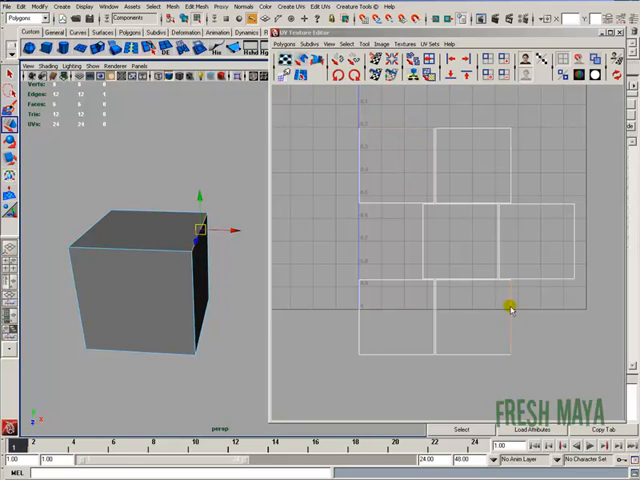
Slide a face's UV shell into place within the cross layout beside the 0–1 square.
drag(510, 308, 432, 285)
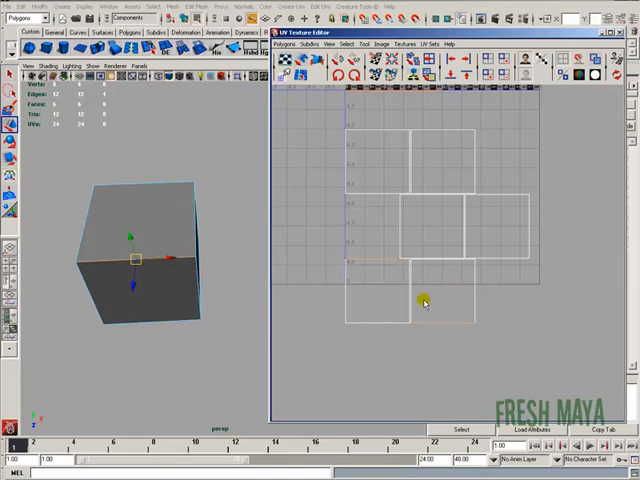
mouse_move(455, 283)
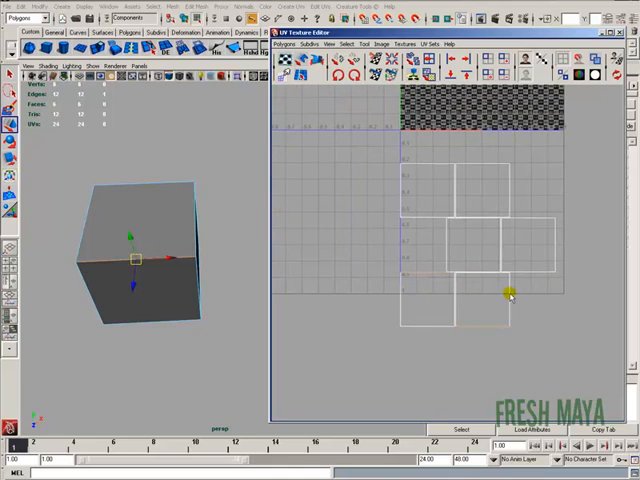
mouse_move(505, 328)
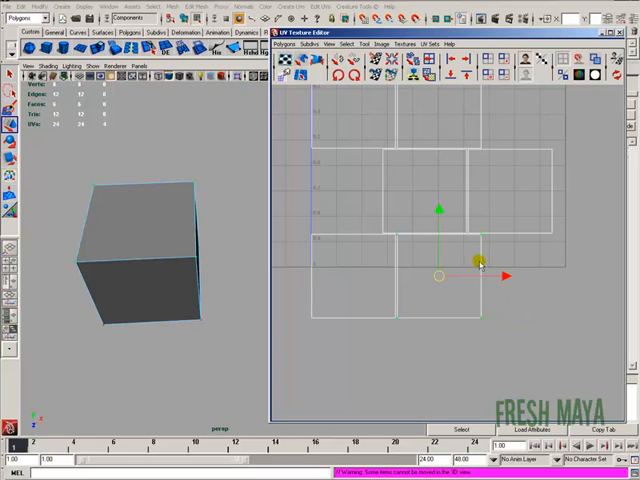
mouse_move(487, 303)
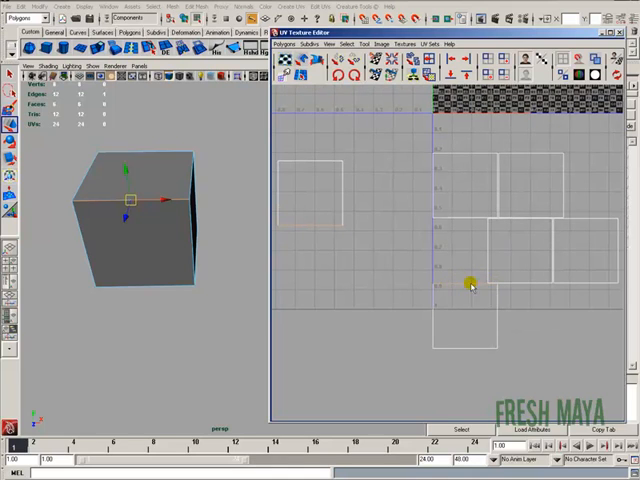
mouse_move(461, 288)
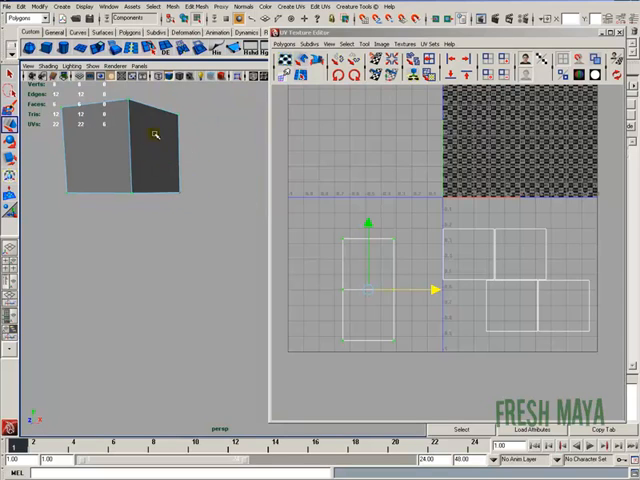
mouse_move(267, 286)
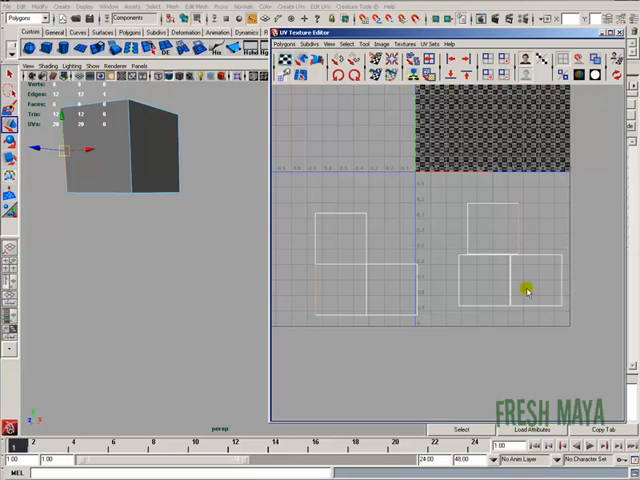
mouse_move(520, 224)
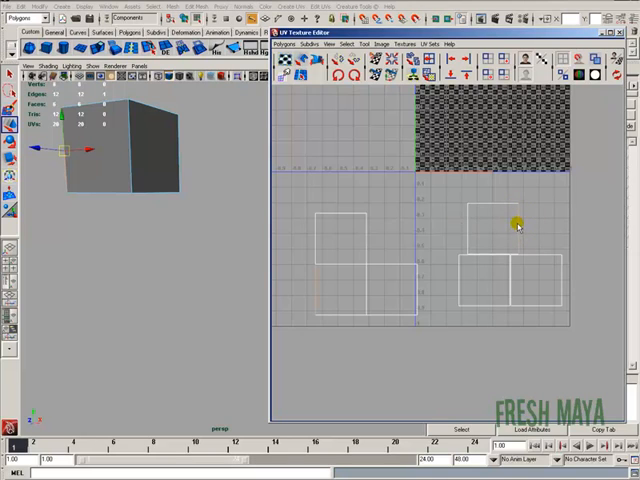
mouse_move(516, 206)
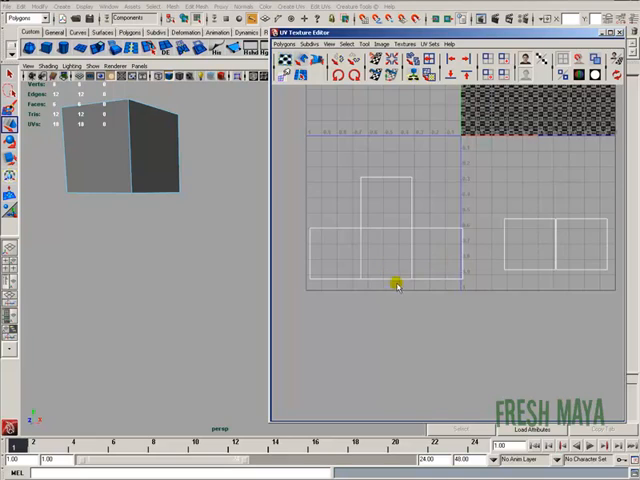
Sew another UV shell onto the cross using Move and Sew UV Edges.
click(396, 278)
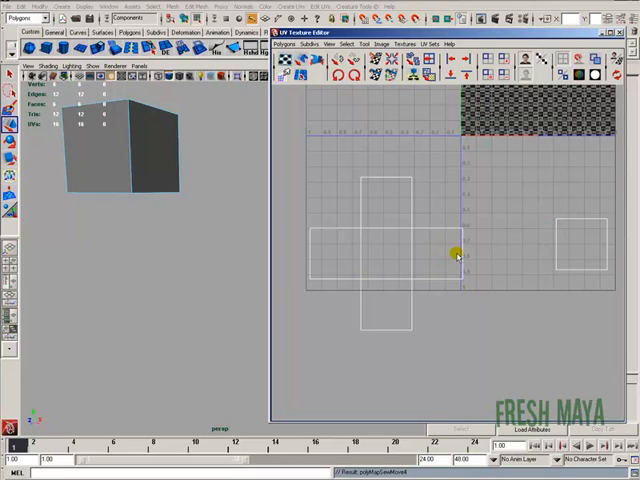
mouse_move(505, 255)
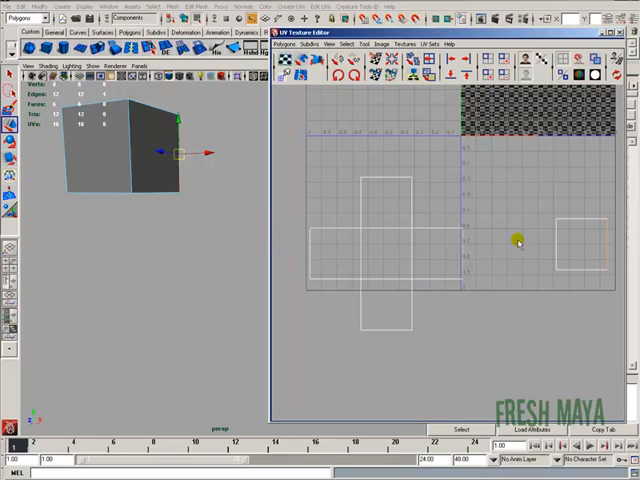
mouse_move(595, 237)
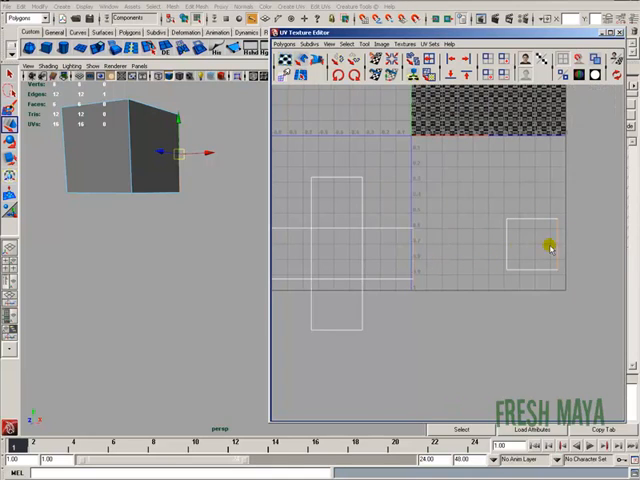
mouse_move(565, 243)
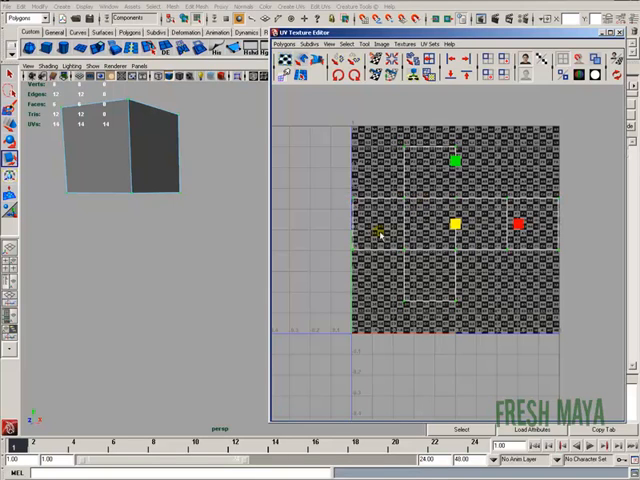
Set up a UV Snapshot export at 1024 by 1024 and start choosing its save location.
click(290, 44)
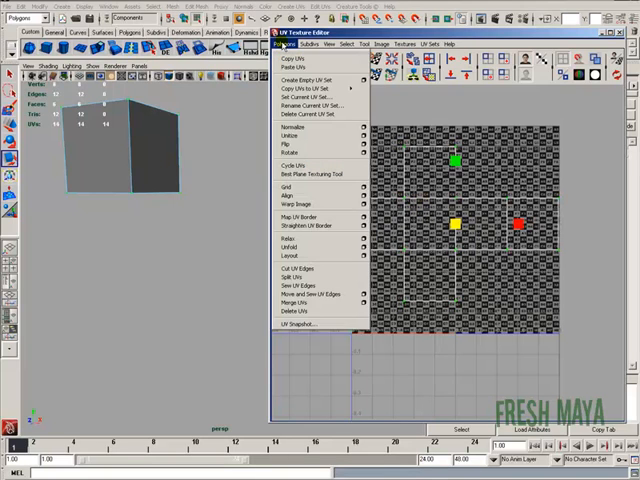
mouse_move(305, 325)
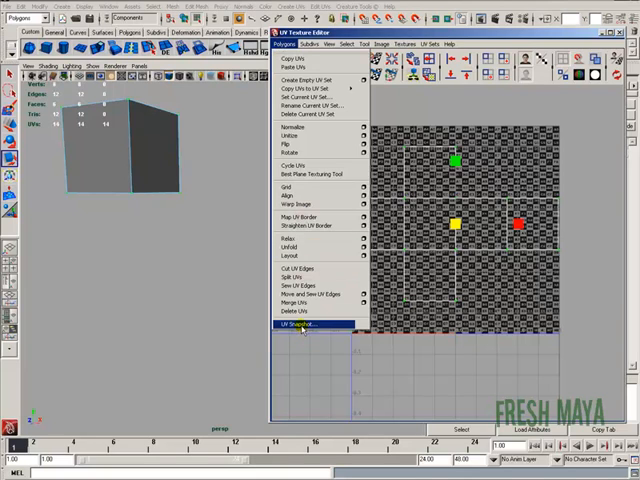
click(298, 325)
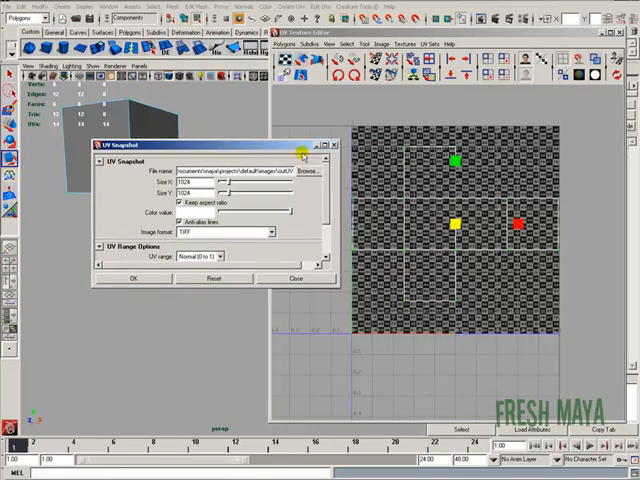
mouse_move(490, 187)
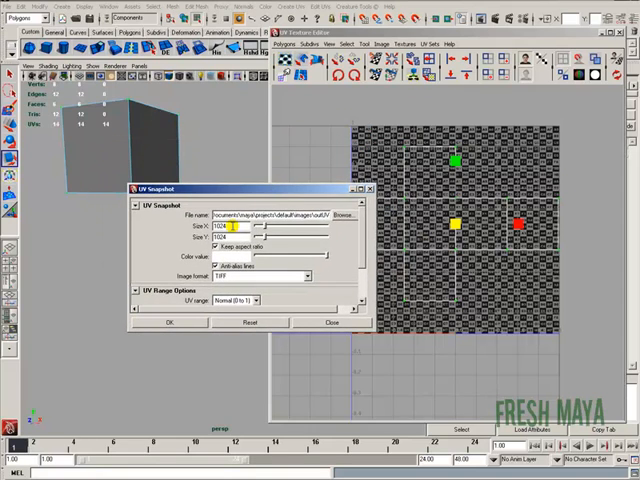
click(227, 238)
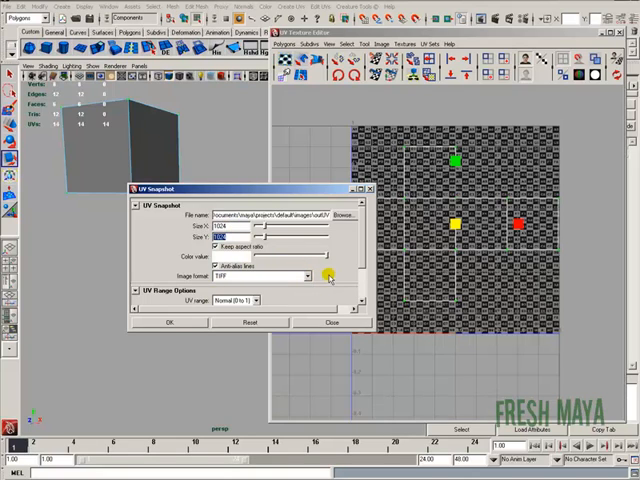
click(308, 275)
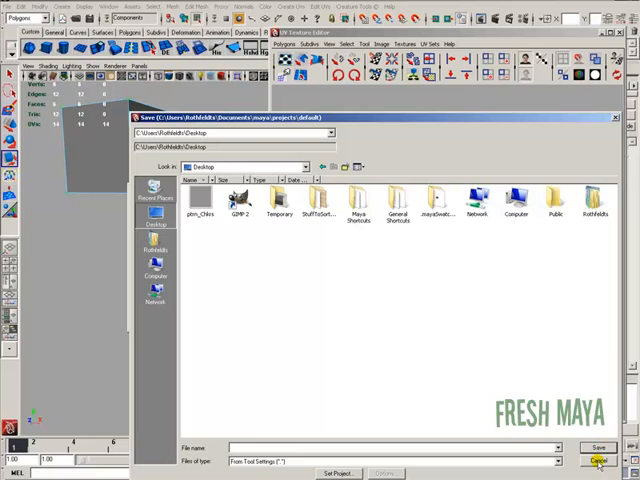
click(597, 460)
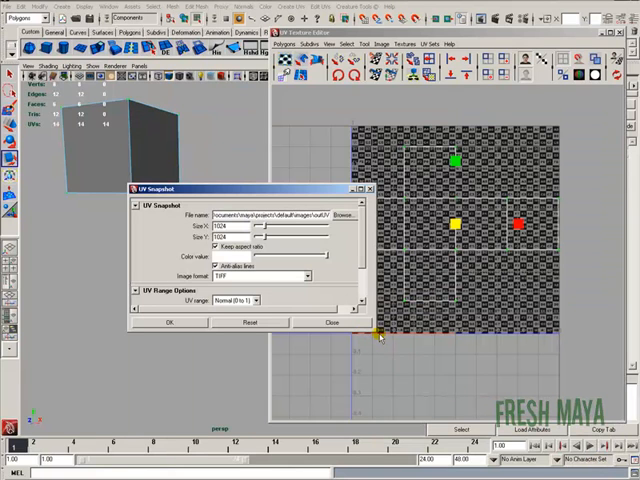